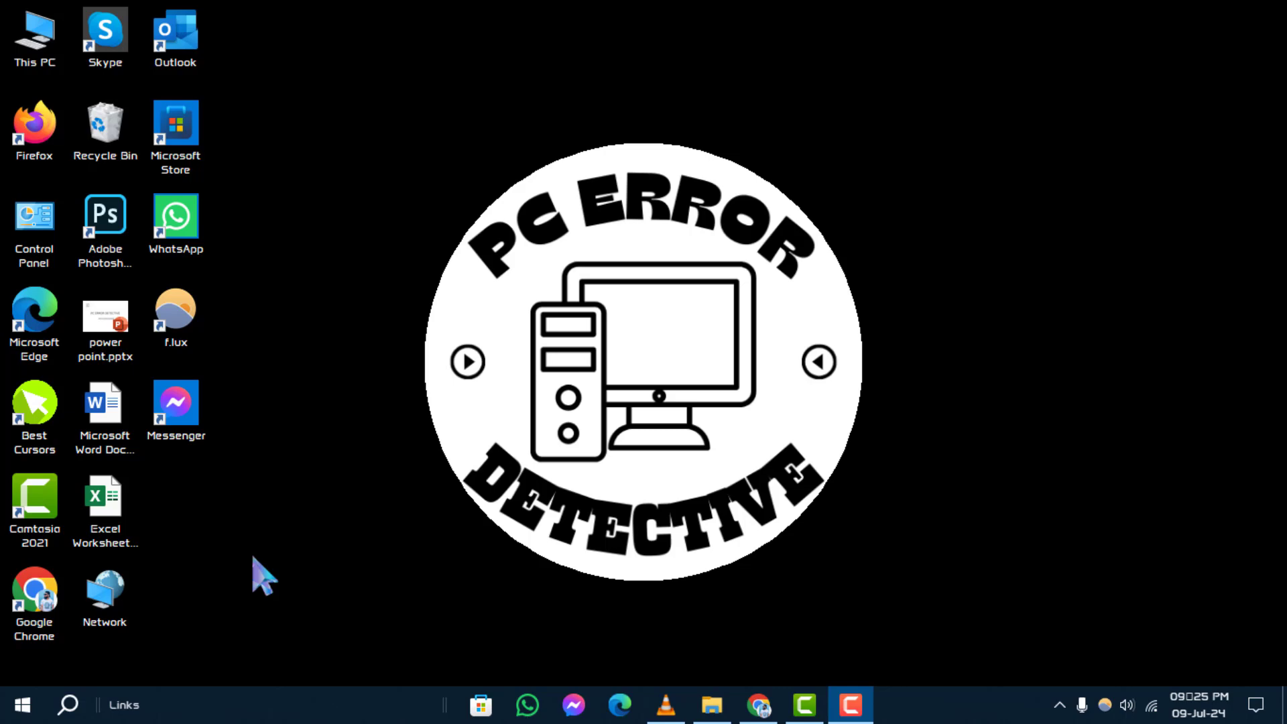
mouse_move(317, 526)
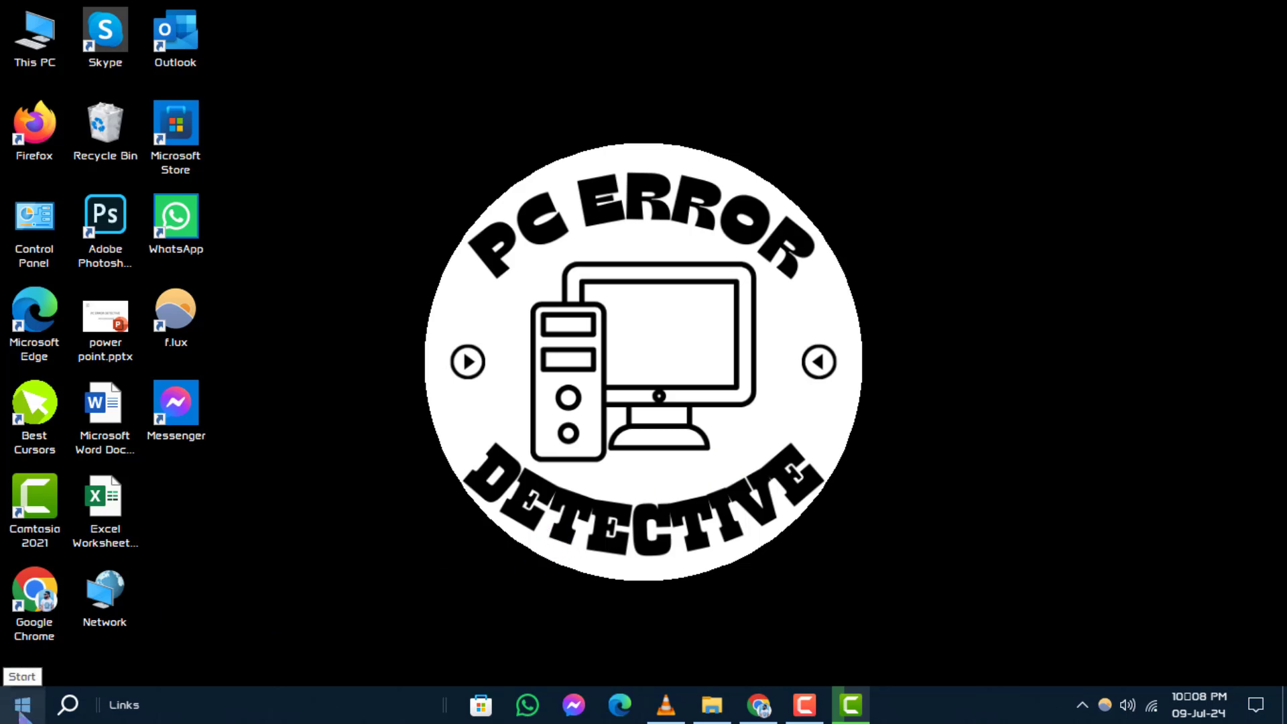
Step: Launch Device Manager from the Start button's system tools and maximize it
right_click(20, 703)
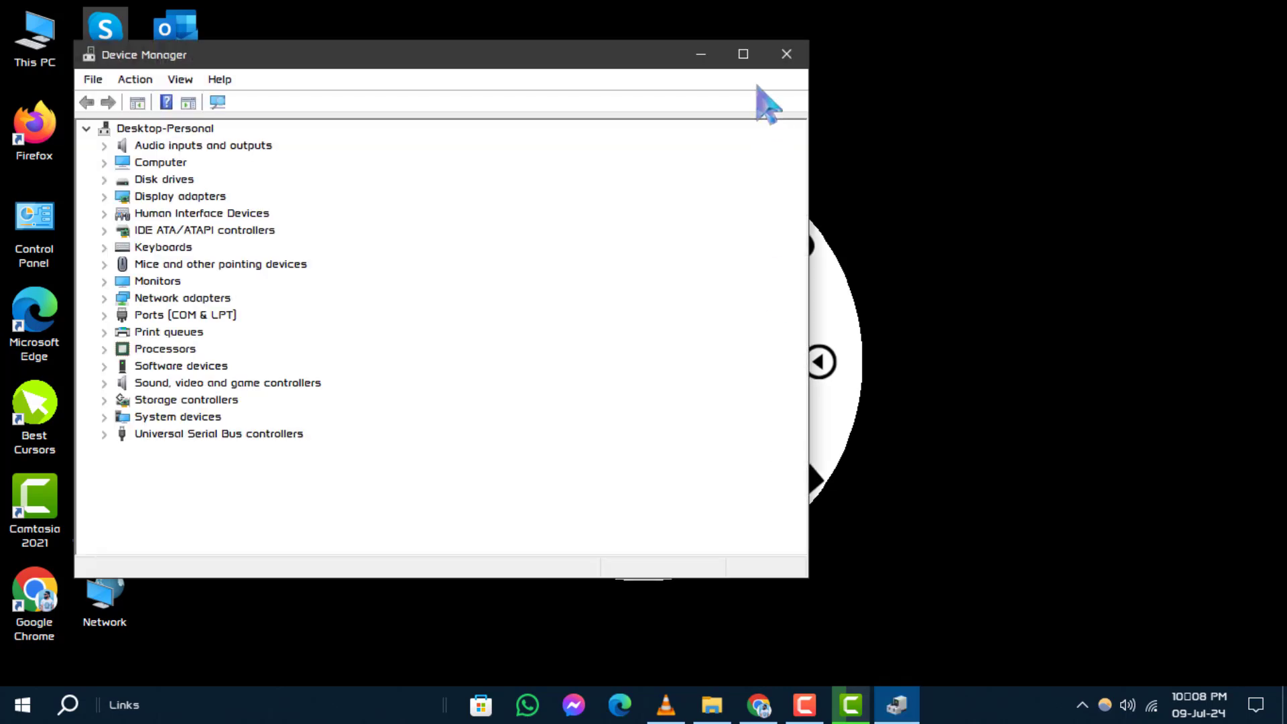
left_click(743, 53)
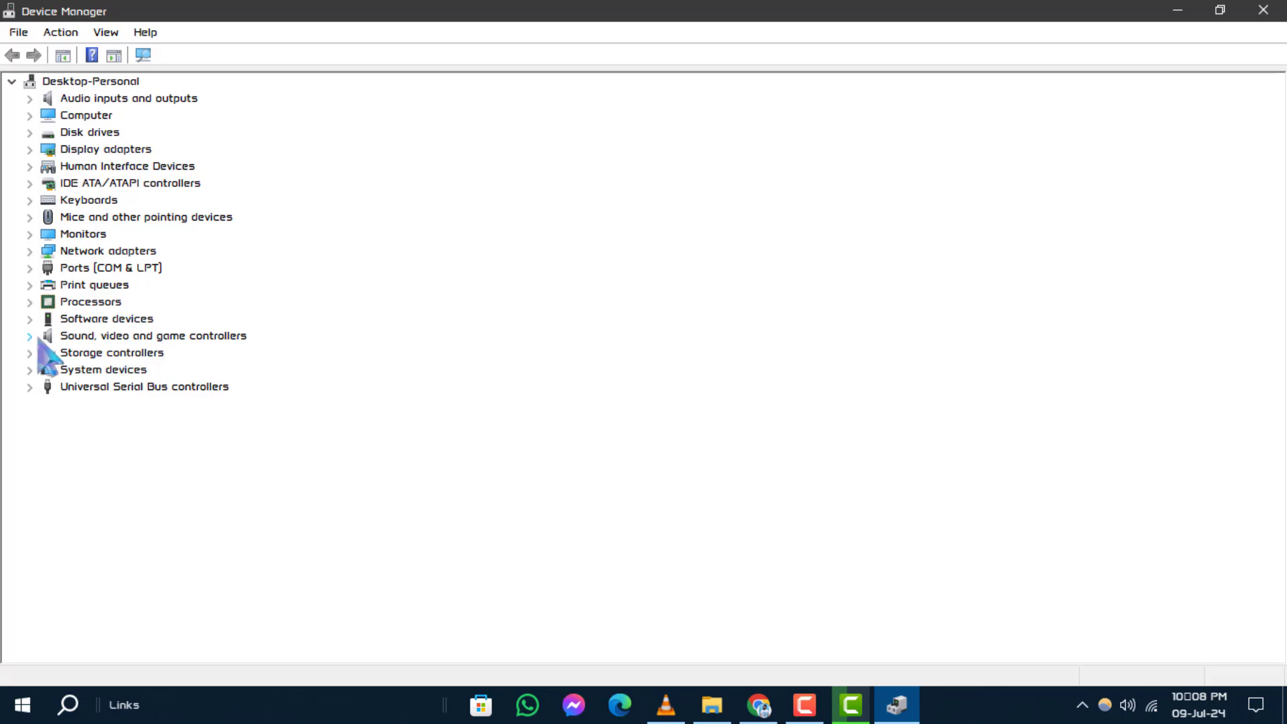
Step: Expand Sound, video and game controllers and bring up the Realtek High Definition Audio context menu
left_click(30, 335)
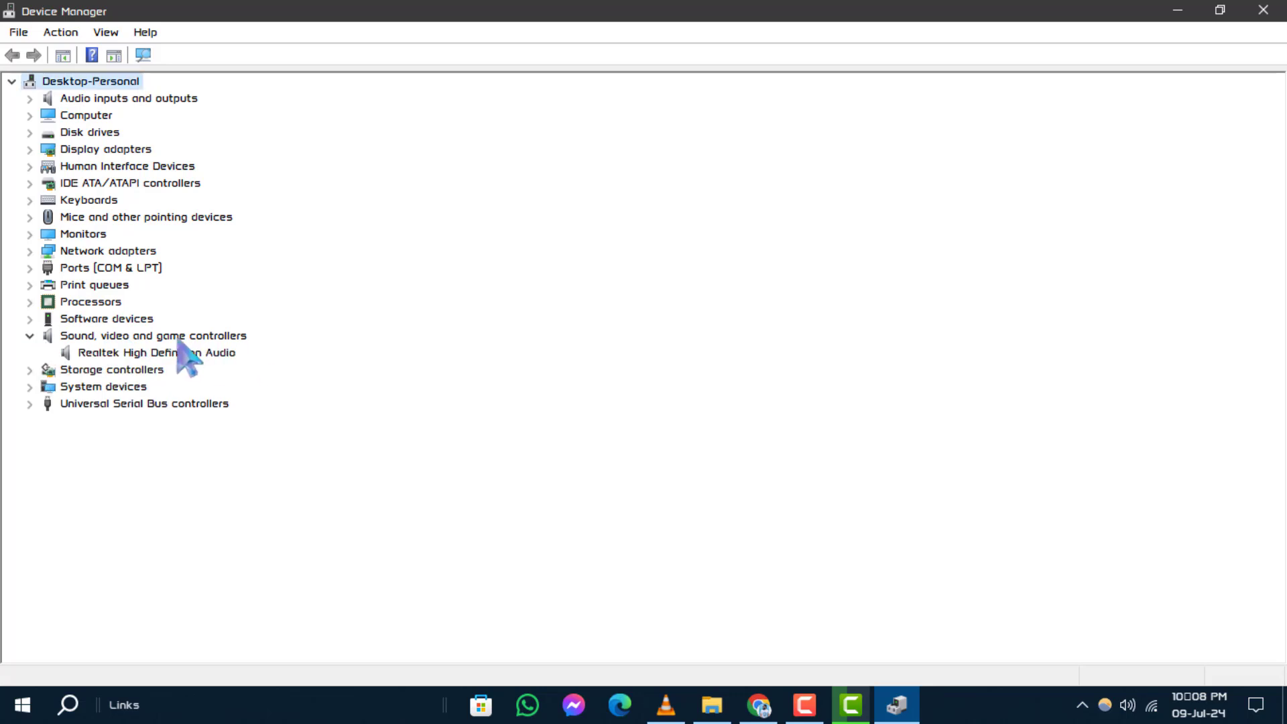
left_click(154, 353)
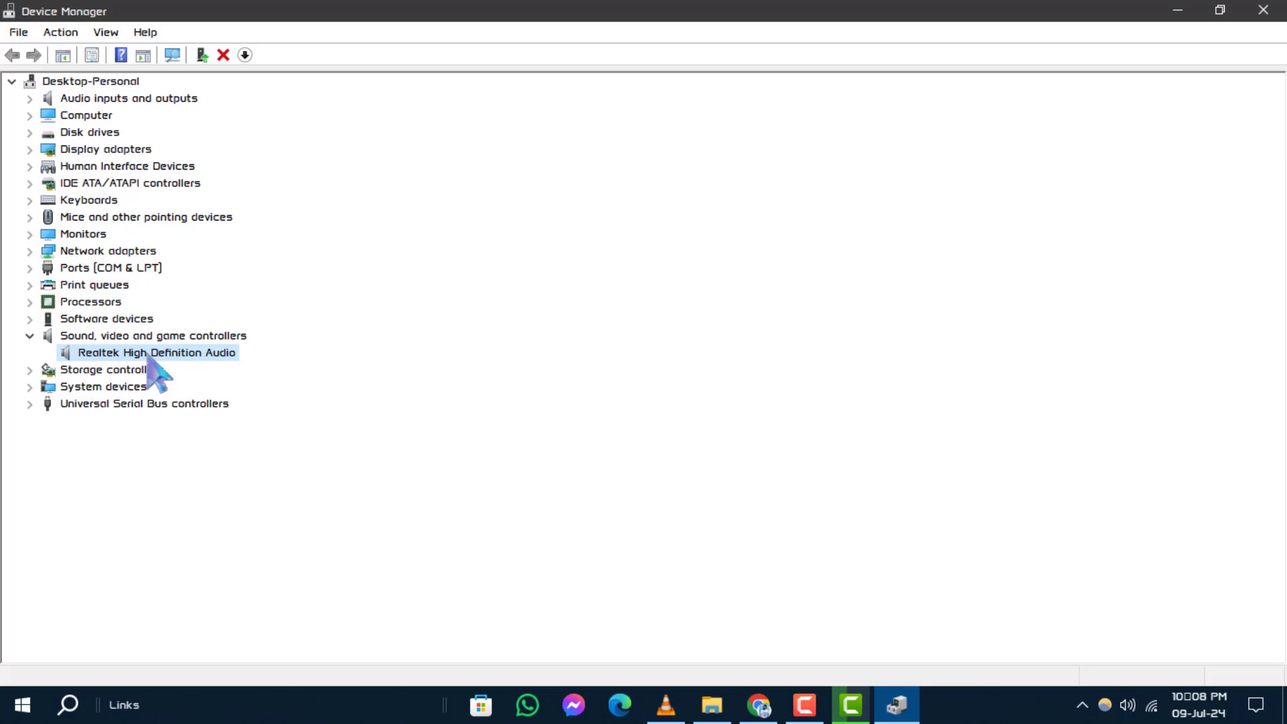
mouse_move(179, 381)
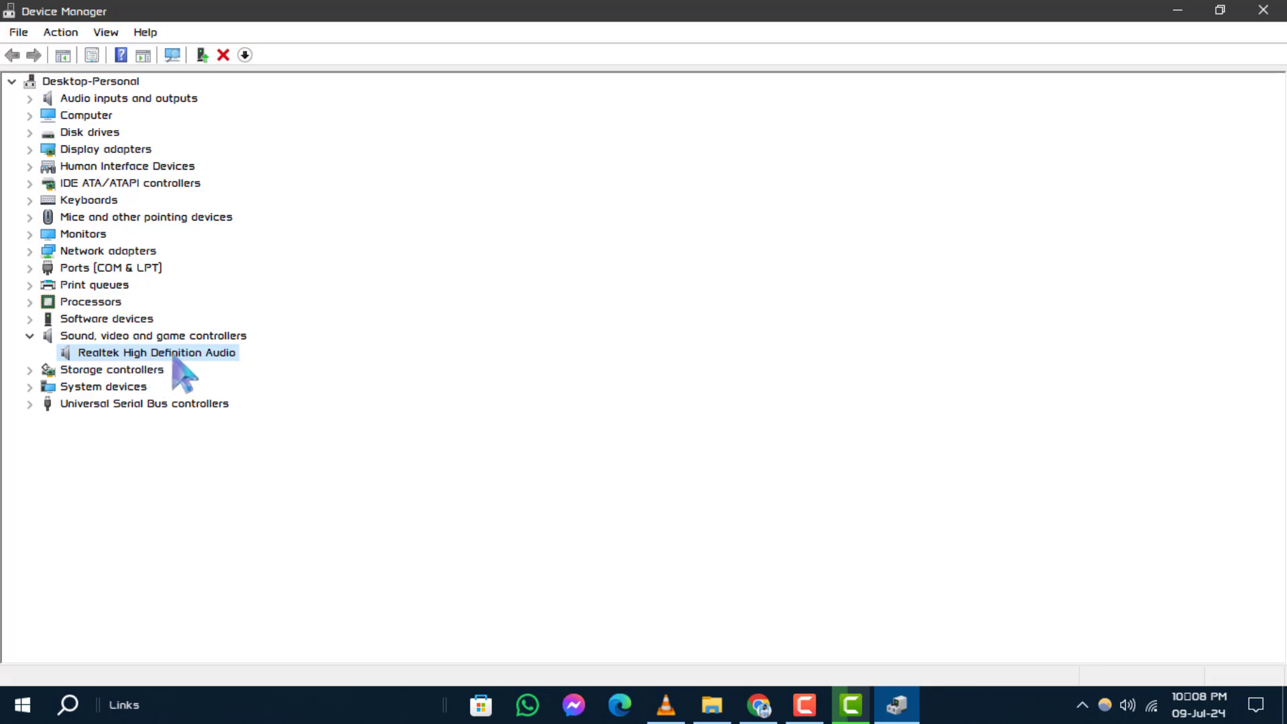
mouse_move(197, 384)
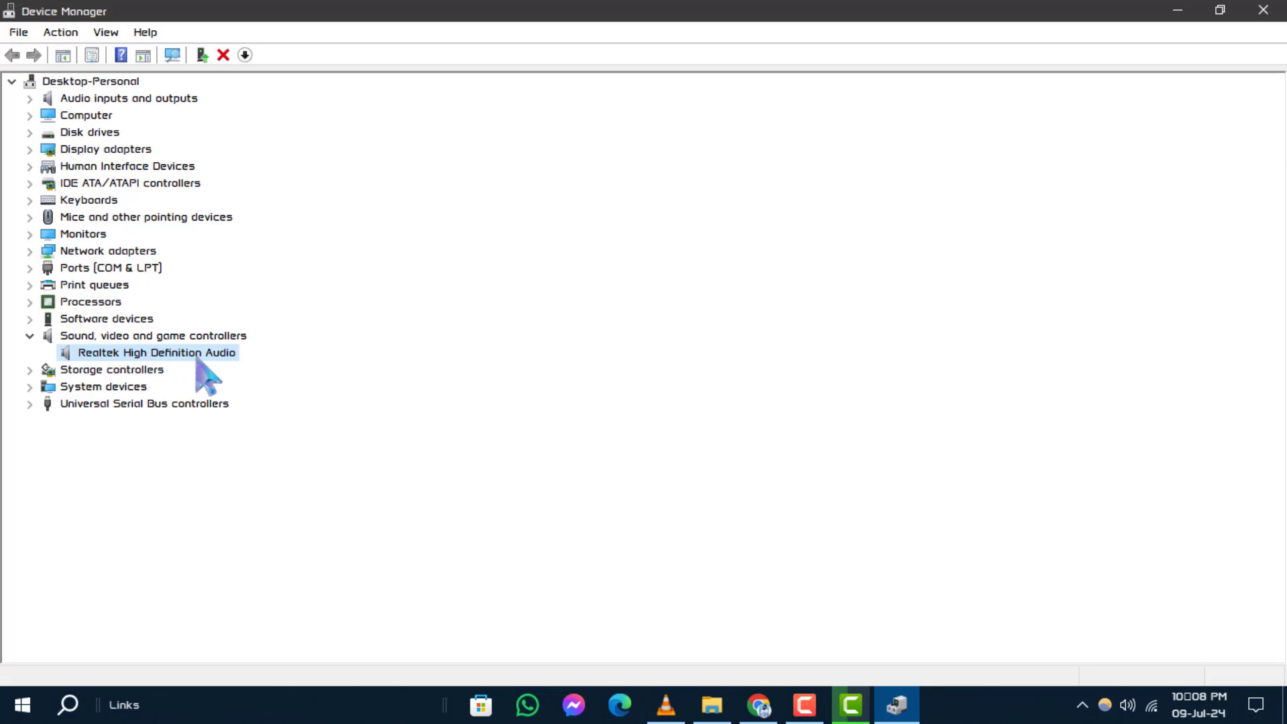
right_click(154, 353)
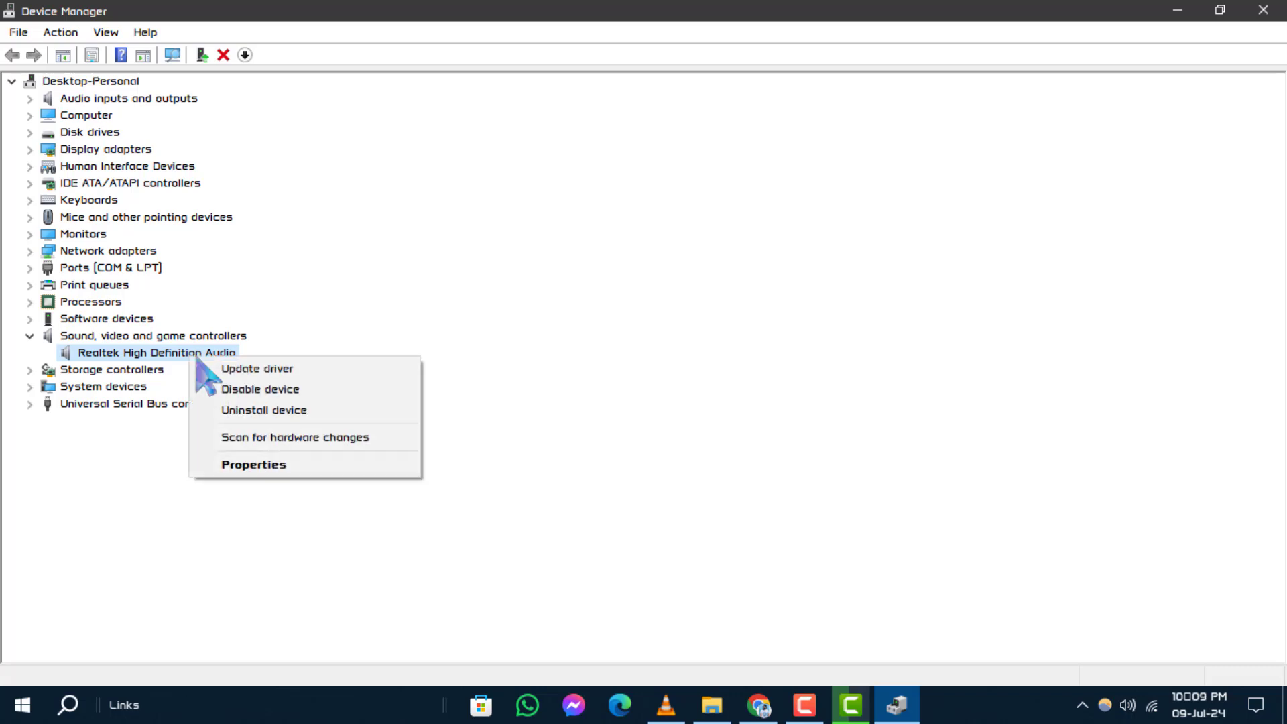
mouse_move(276, 429)
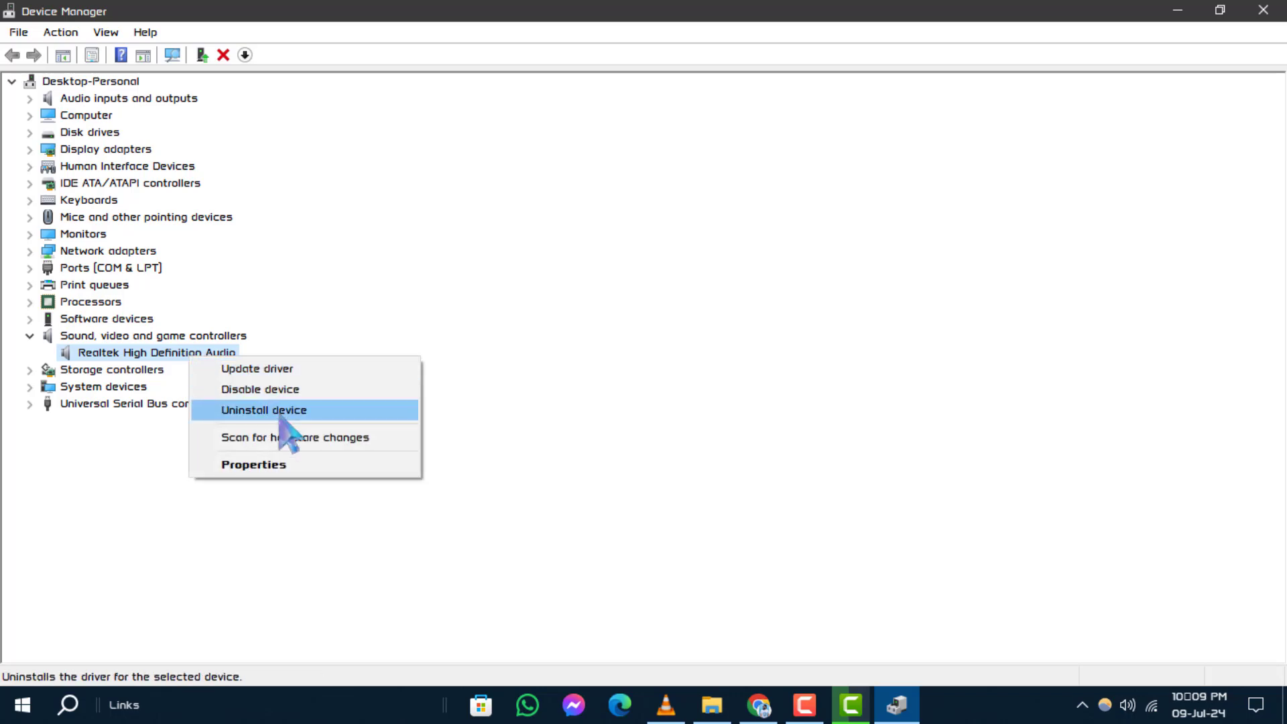
Step: Uninstall Realtek High Definition Audio with 'Delete the driver software for this device' ticked
left_click(262, 410)
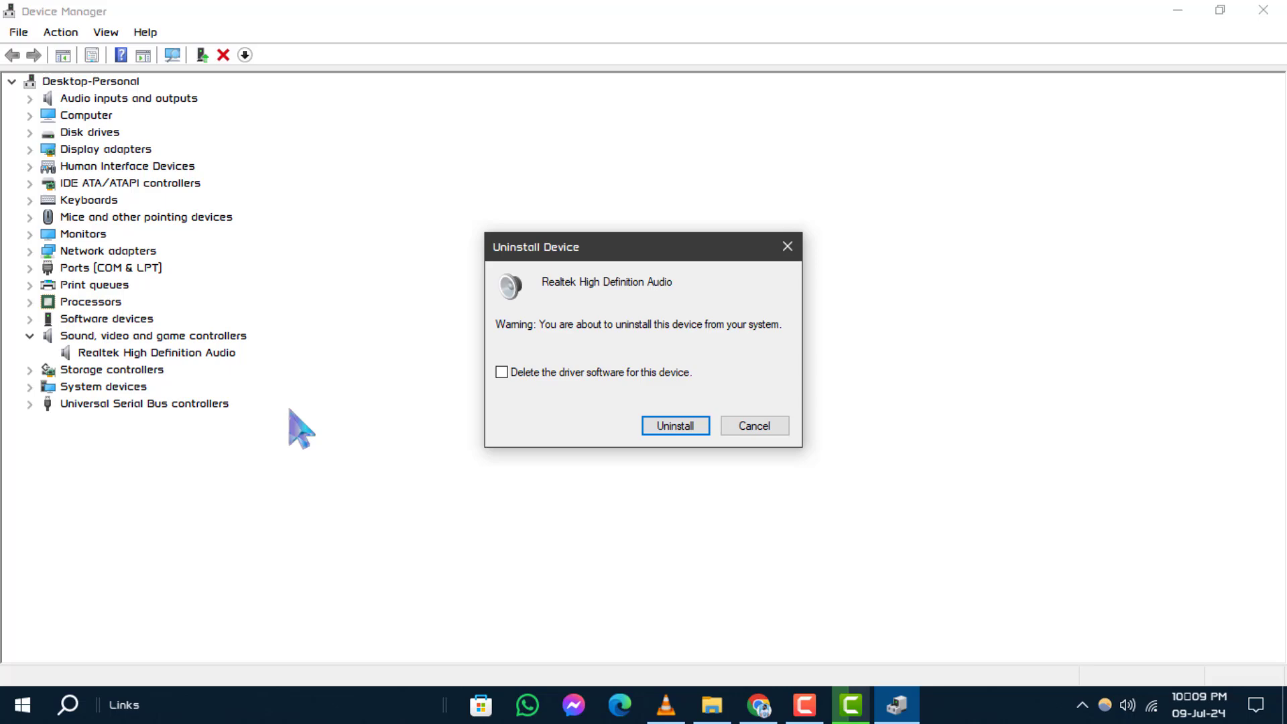
mouse_move(723, 329)
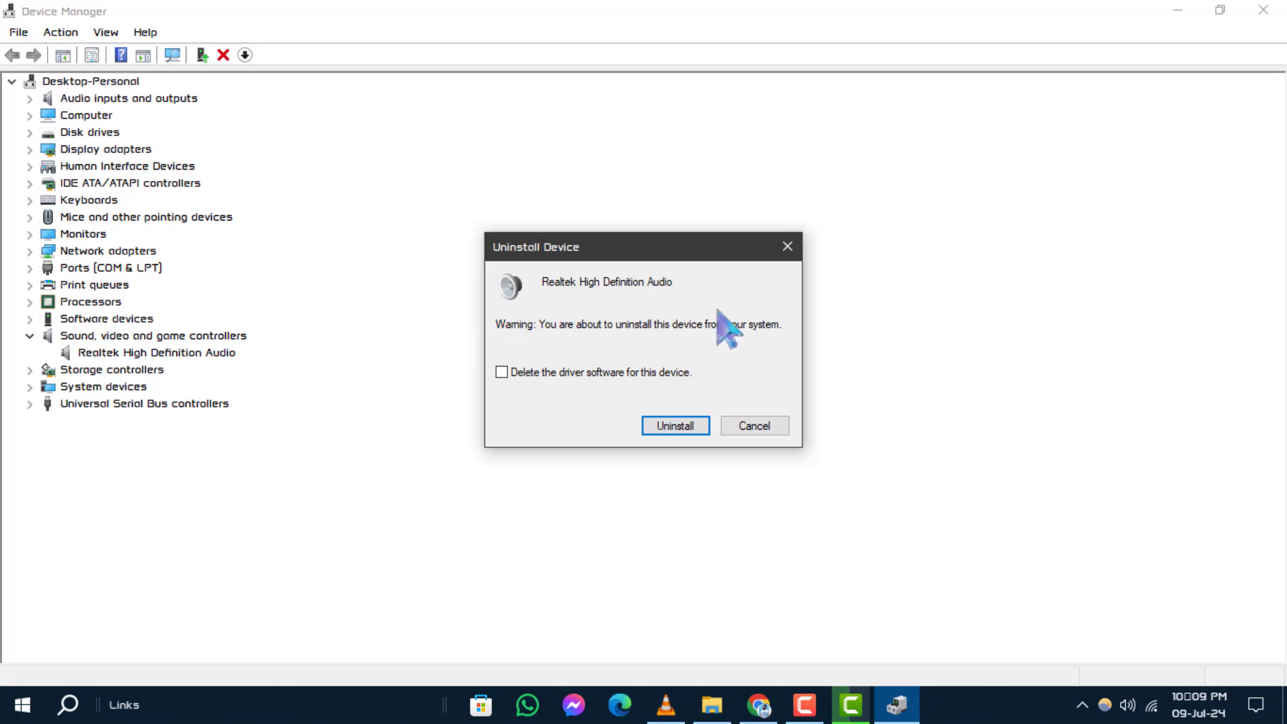
mouse_move(512, 403)
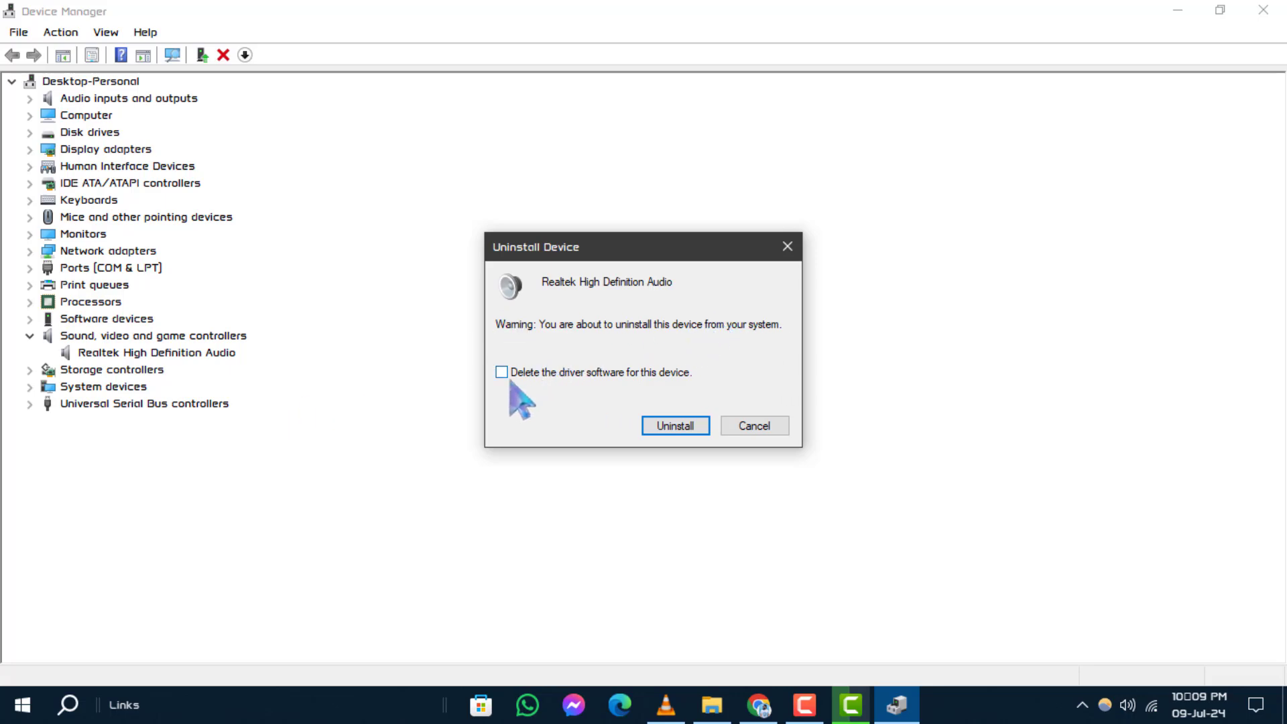
left_click(502, 373)
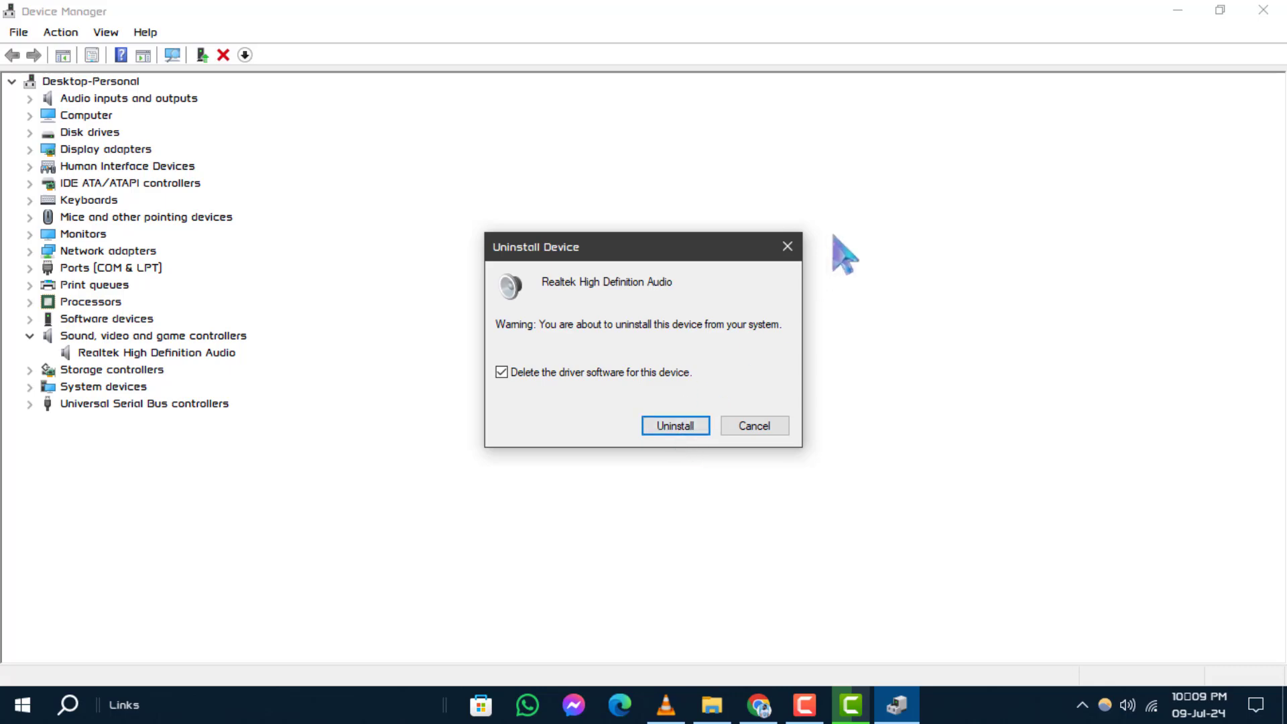
left_click(675, 427)
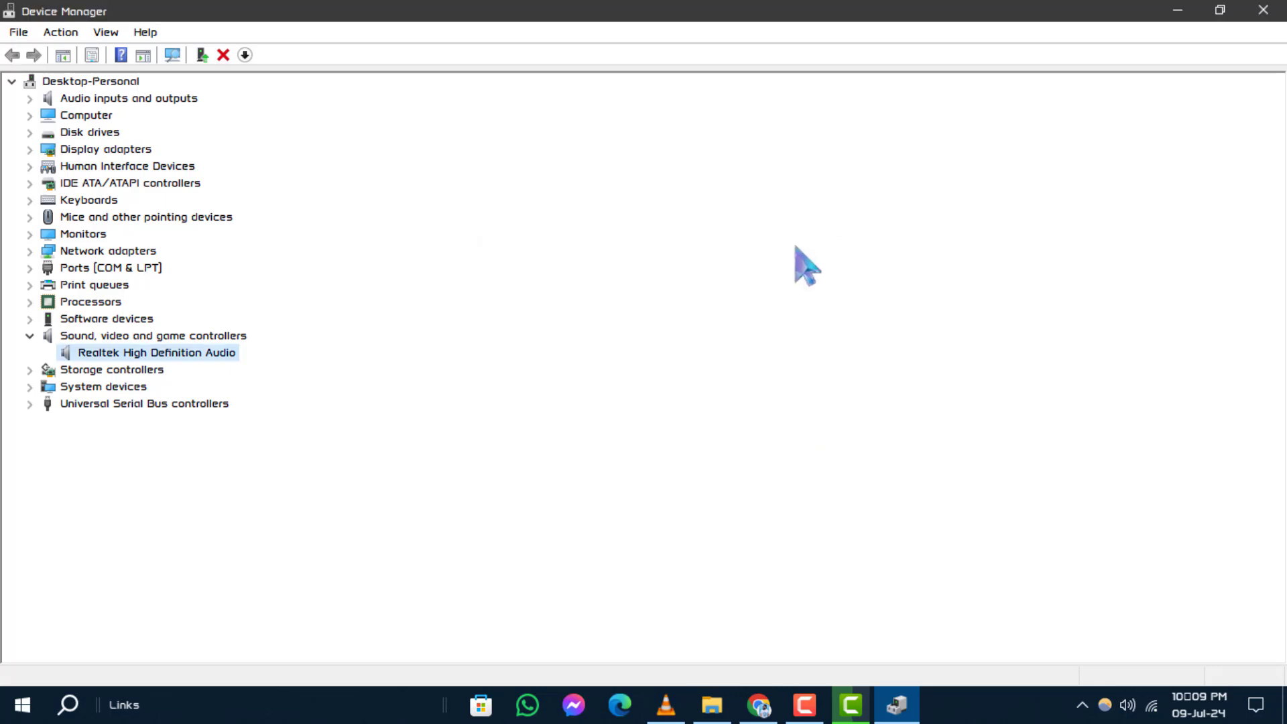
Step: Show the Start menu's power options to restart the PC
left_click(24, 702)
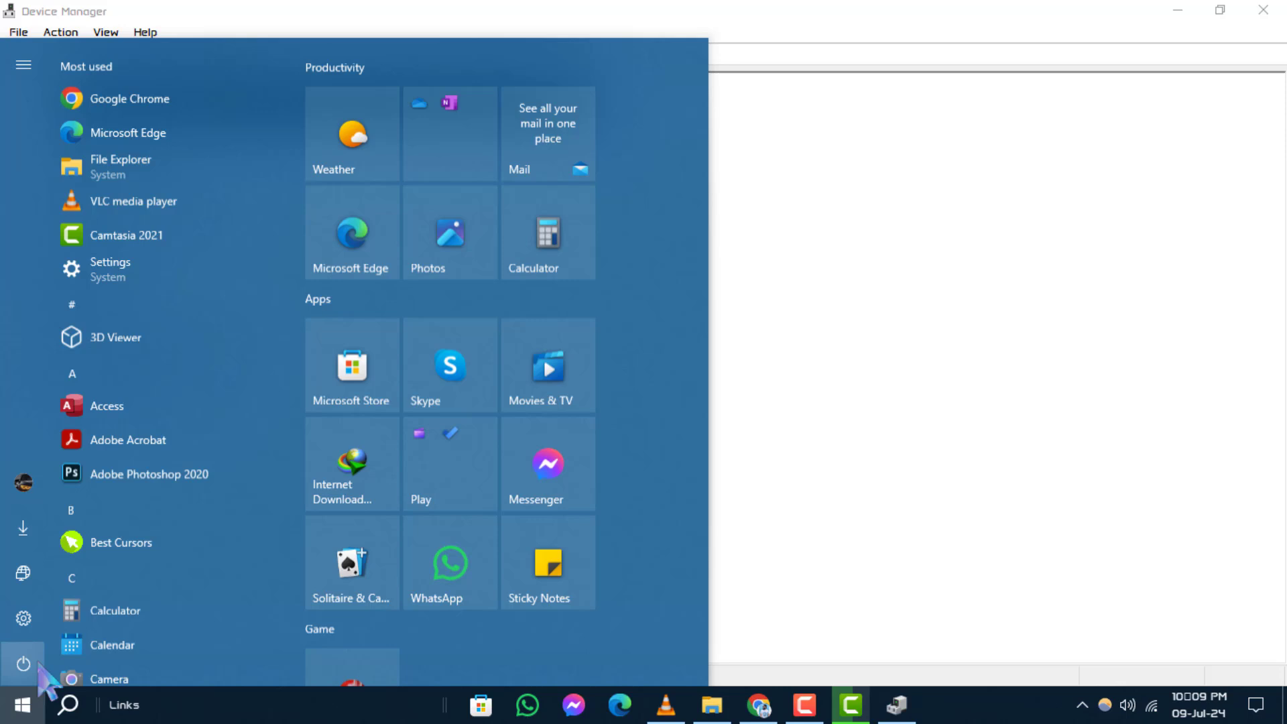
left_click(19, 660)
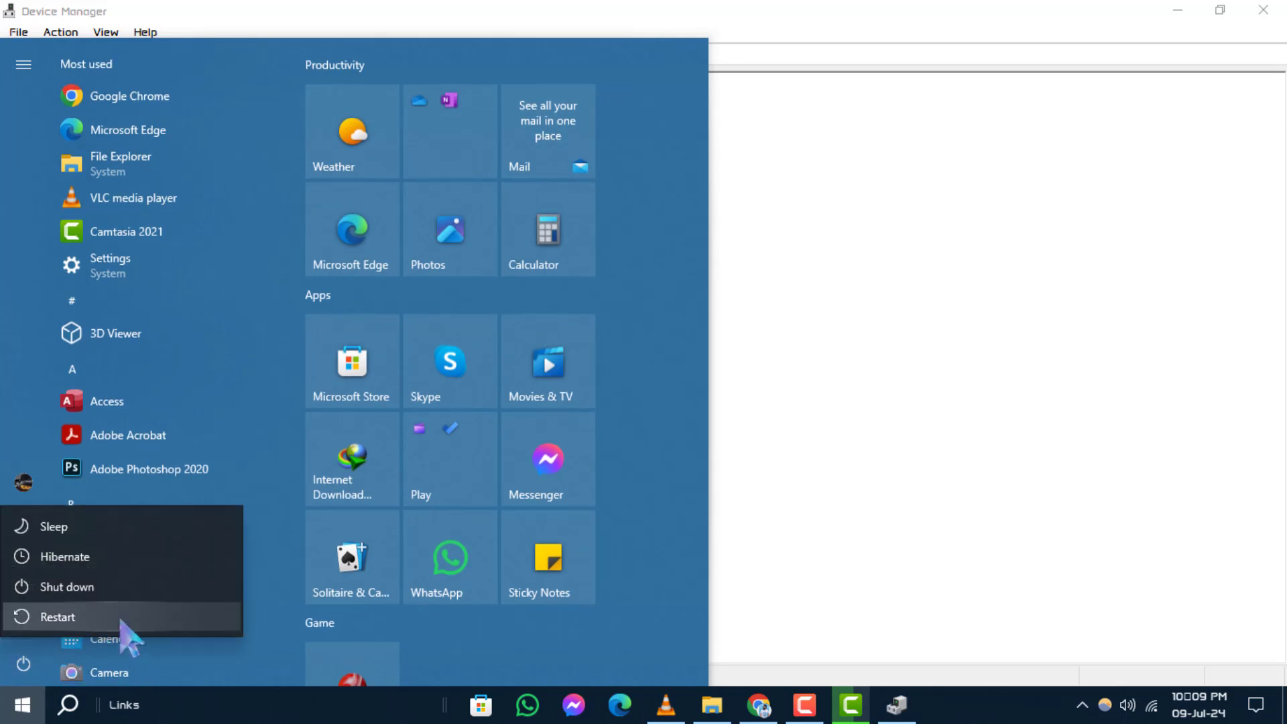
mouse_move(928, 525)
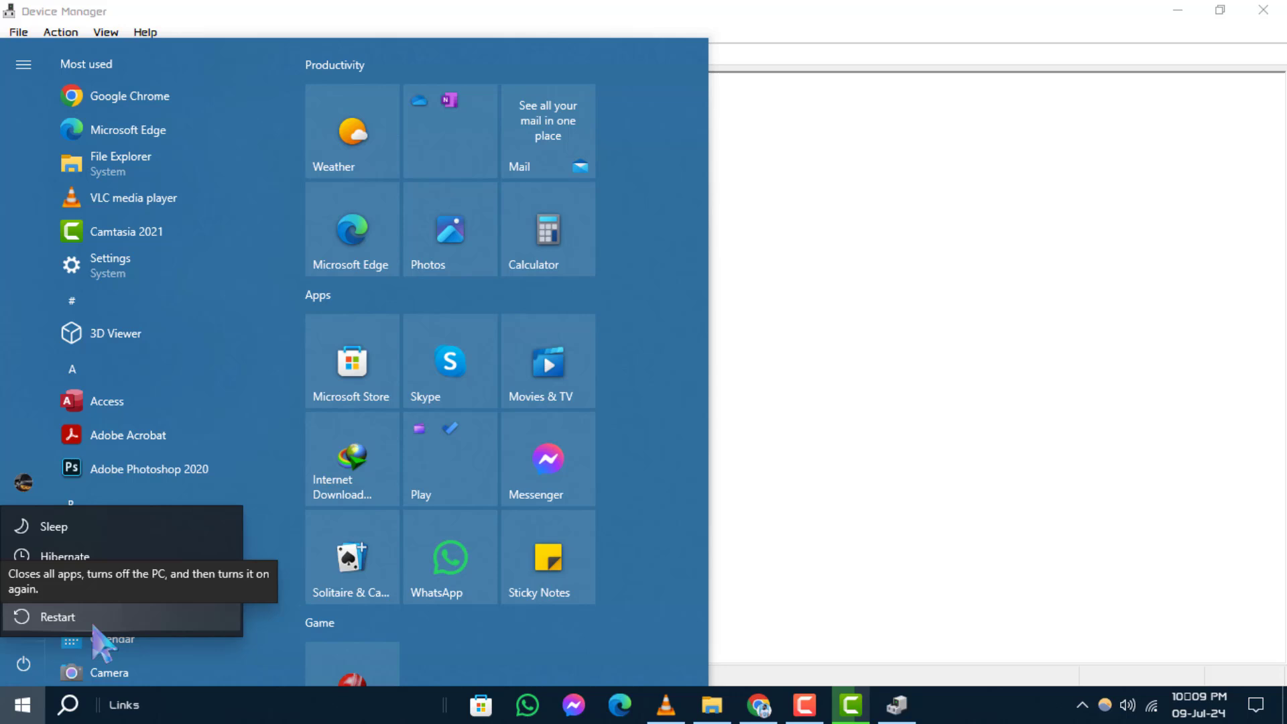
mouse_move(957, 497)
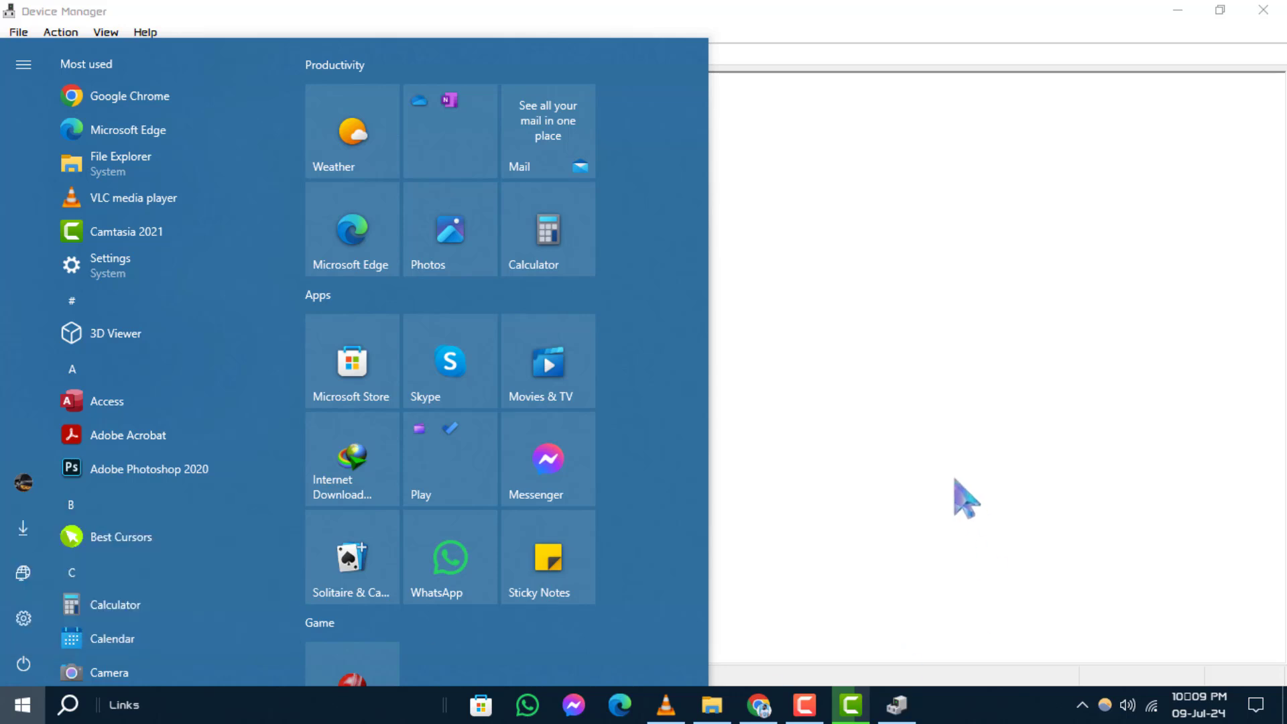